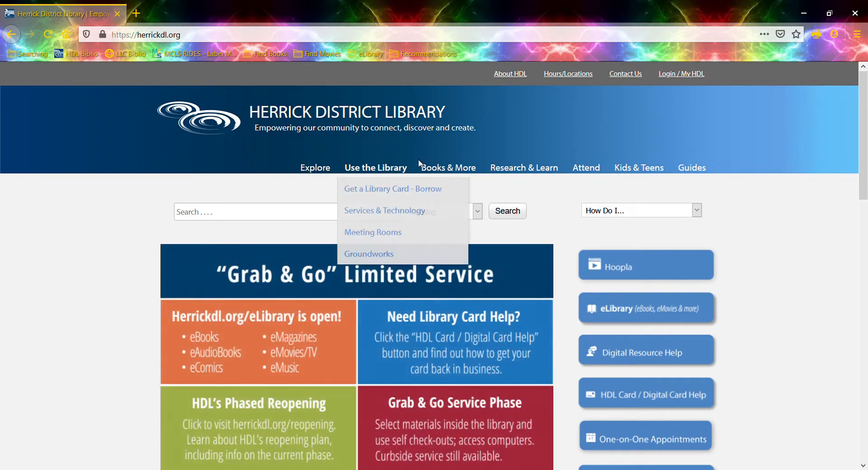
mouse_move(448, 168)
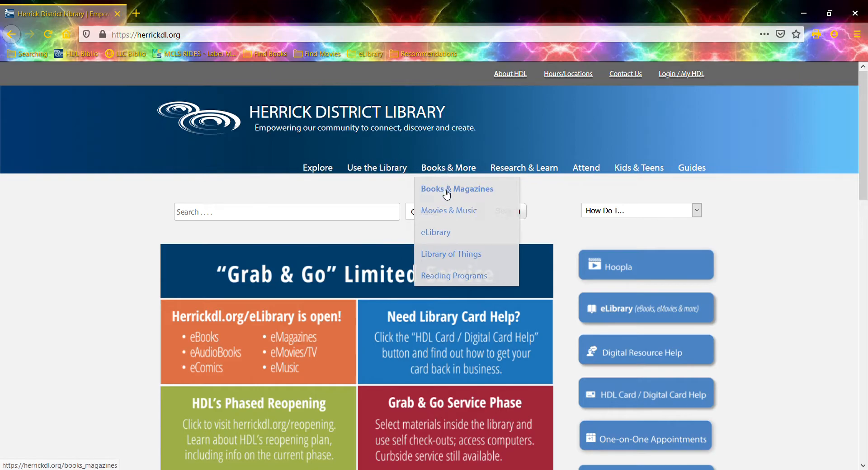
Go to Books & Magazines and scroll to the eLibrary list of digital services.
left_click(456, 189)
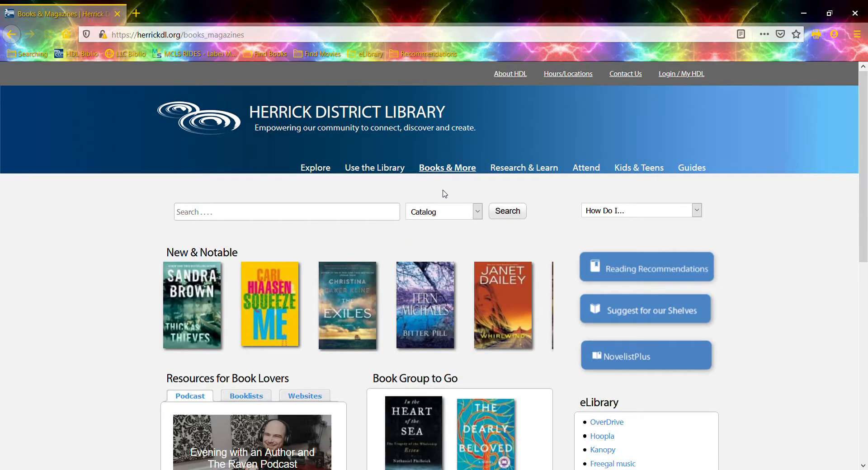
scroll("down", 3)
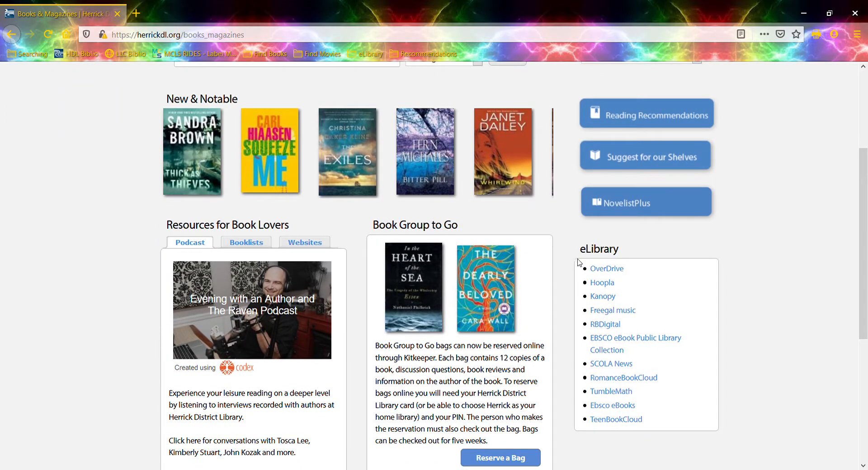
mouse_move(607, 268)
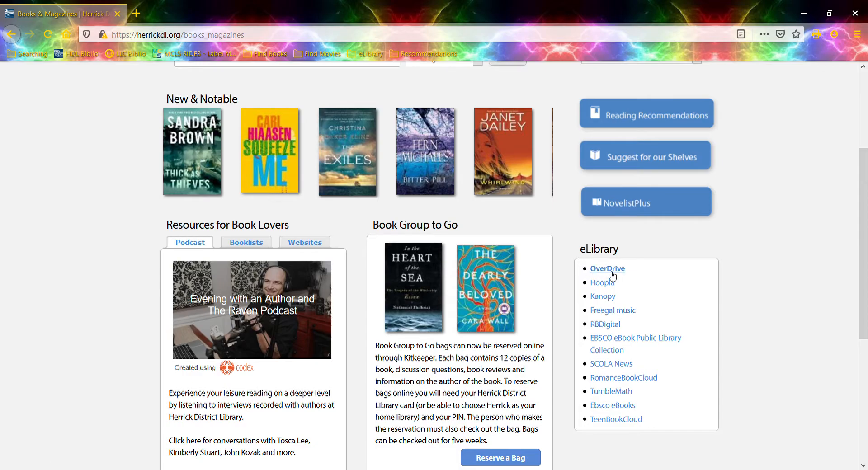
left_click(608, 268)
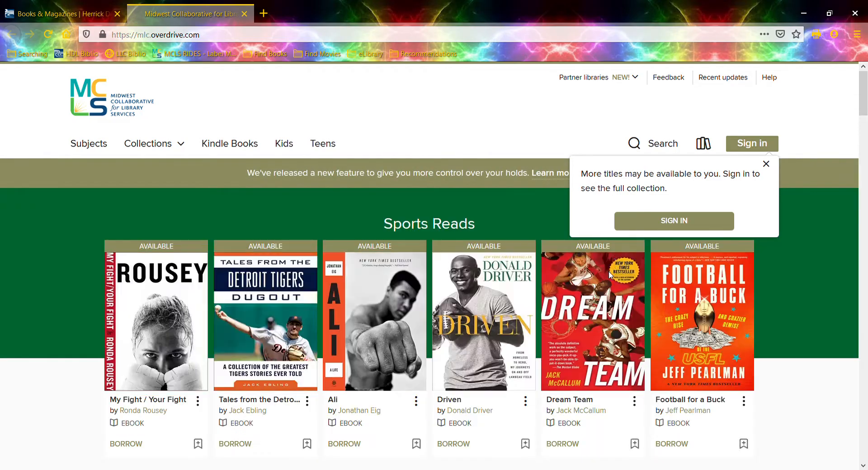
left_click(652, 144)
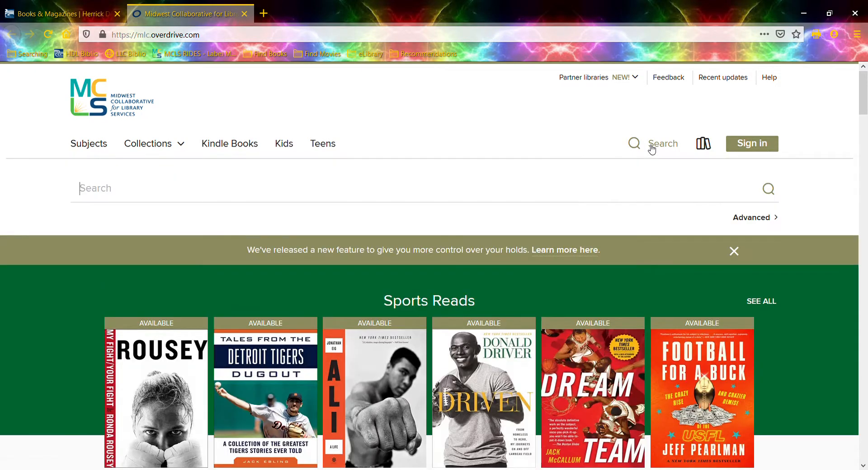
type("the color pu")
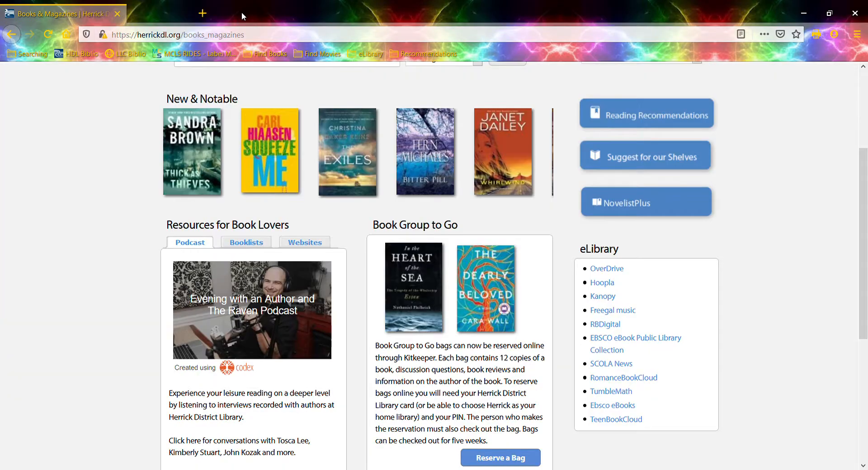
mouse_move(602, 282)
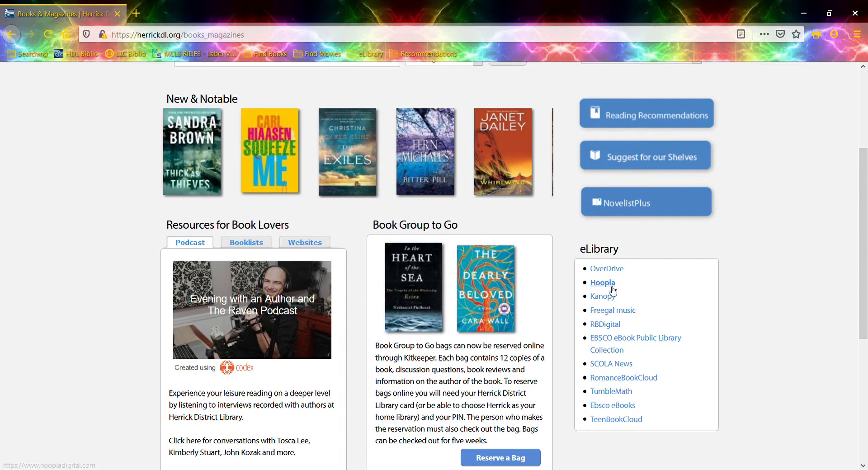
Launch Hoopla from the eLibrary list and scroll to its sample titles.
left_click(603, 283)
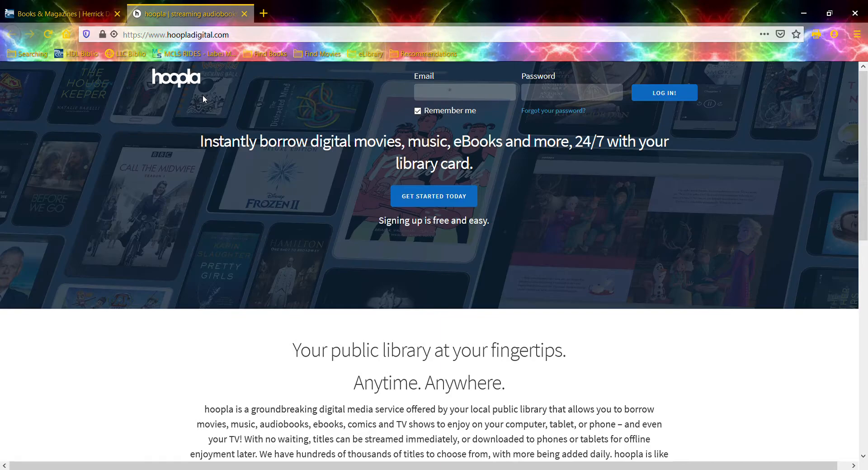
mouse_move(327, 261)
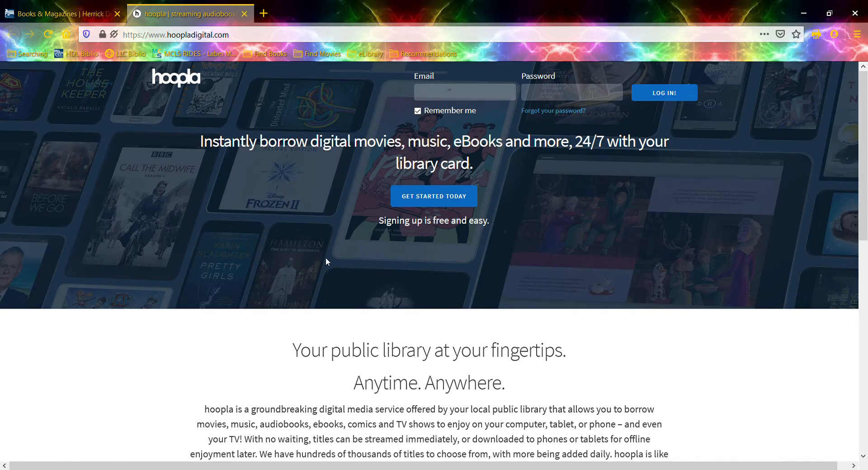
scroll("down", 3)
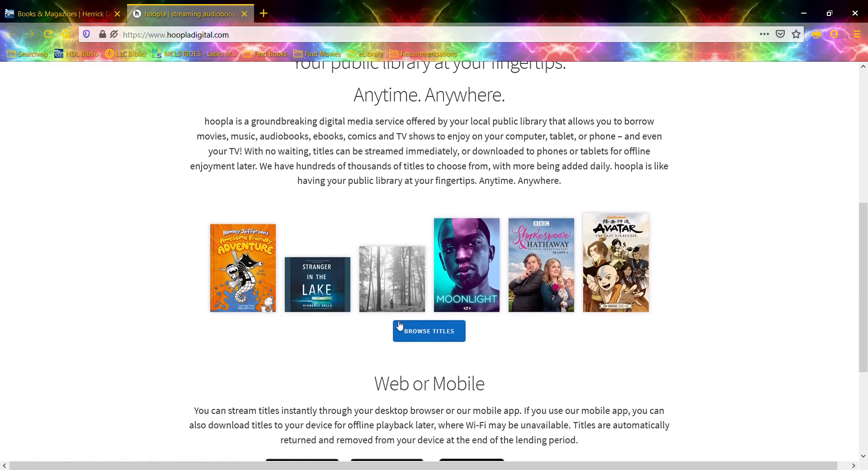
Search Hoopla for The Color Purple, view Alice Walker's ebook, then close the Hoopla tab.
left_click(429, 331)
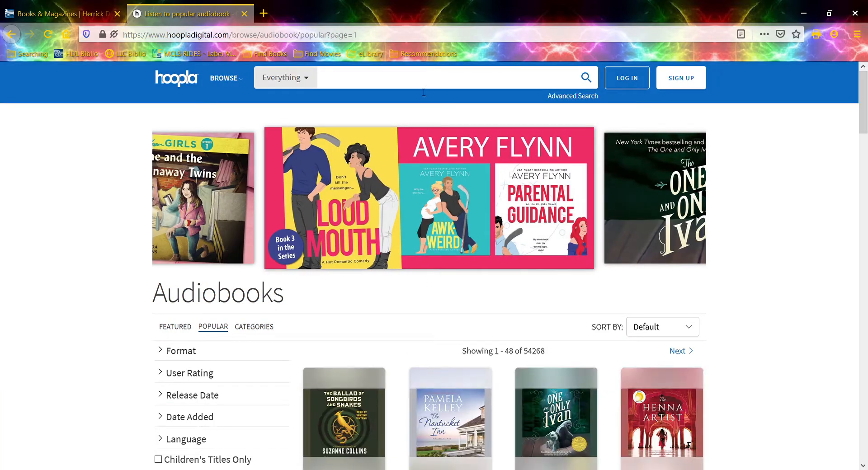
type("The color purple")
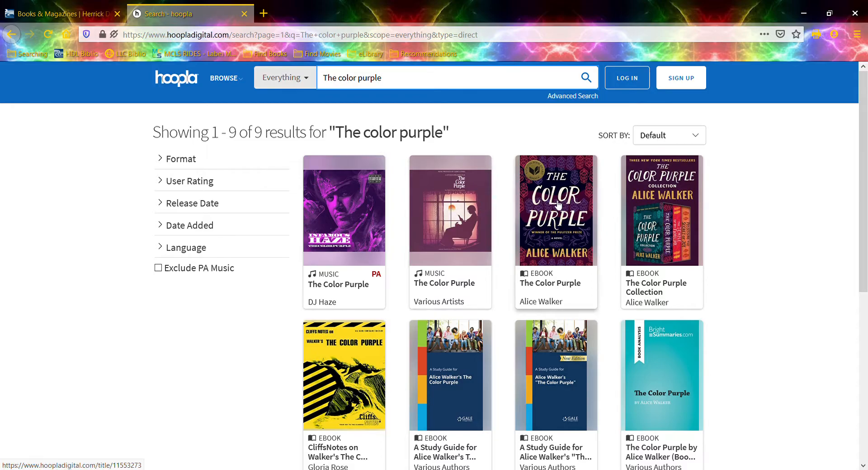
left_click(555, 210)
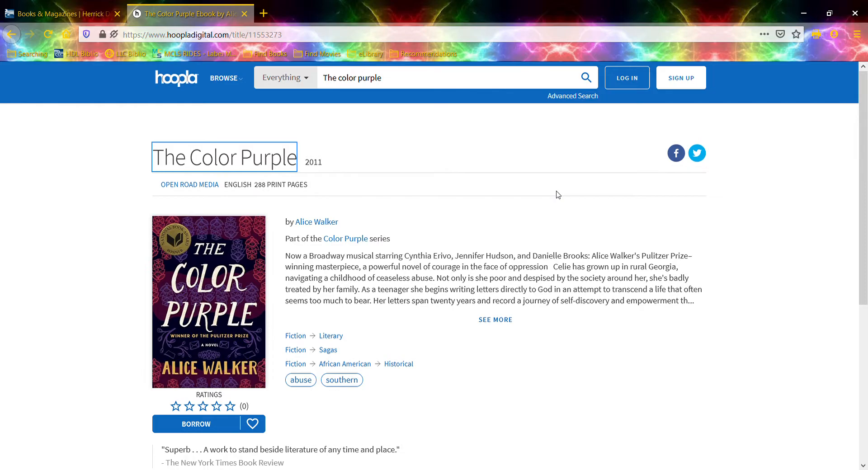
mouse_move(345, 117)
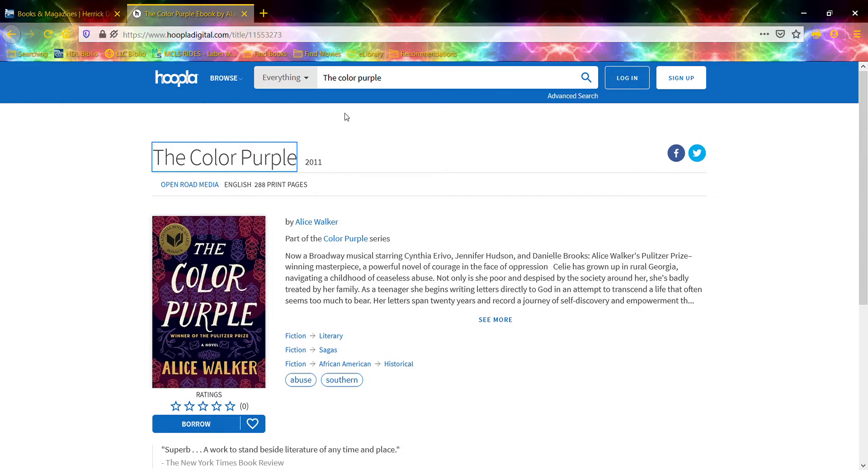
left_click(60, 13)
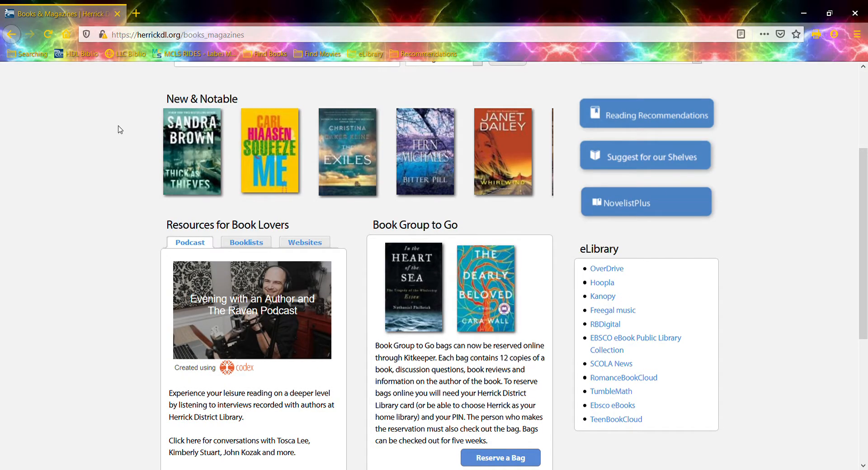
Go to eResearch under Research & Learn and scroll to the Databases table.
scroll("up", 3)
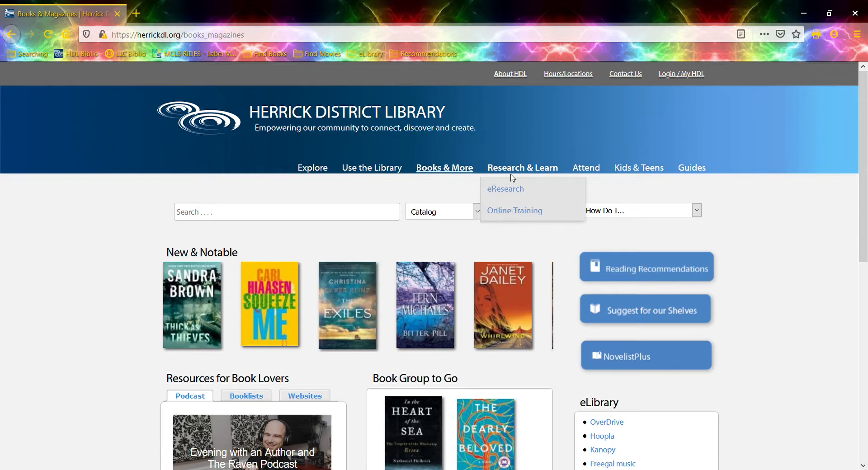
left_click(505, 189)
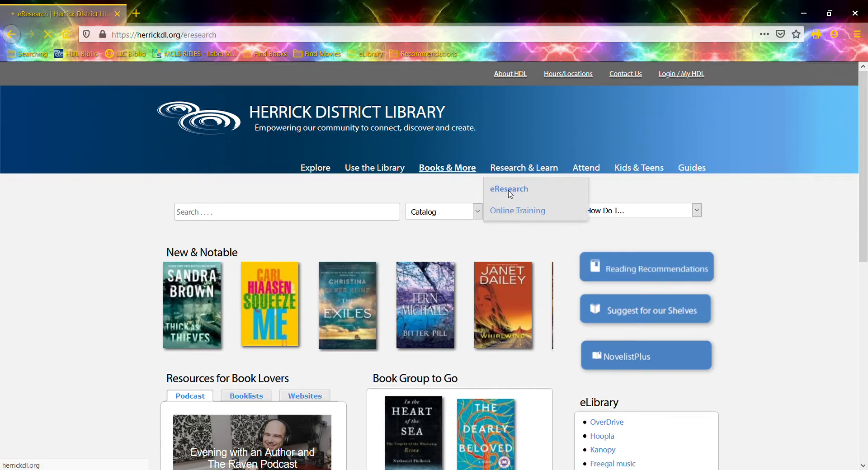
left_click(508, 188)
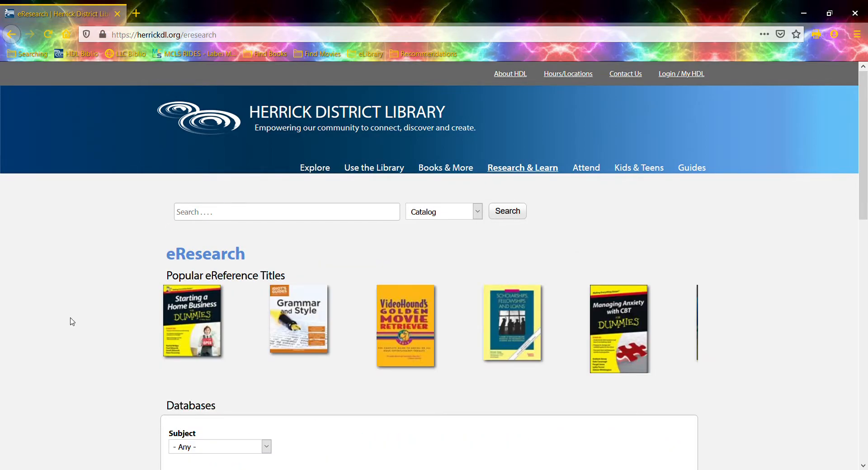
scroll("down", 3)
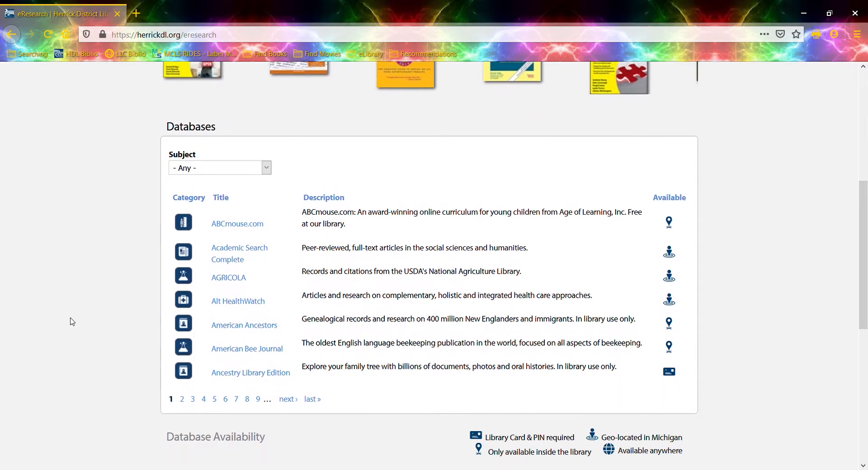
scroll("down", 3)
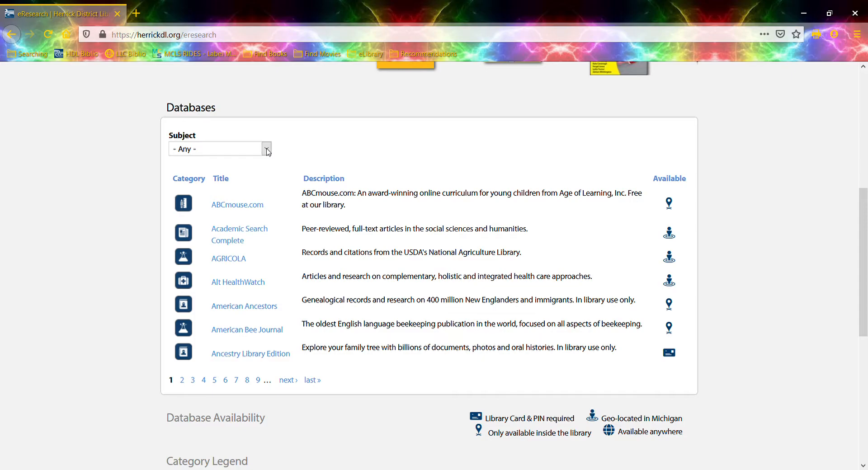
Filter the databases table by the Arts & Literature subject.
left_click(217, 149)
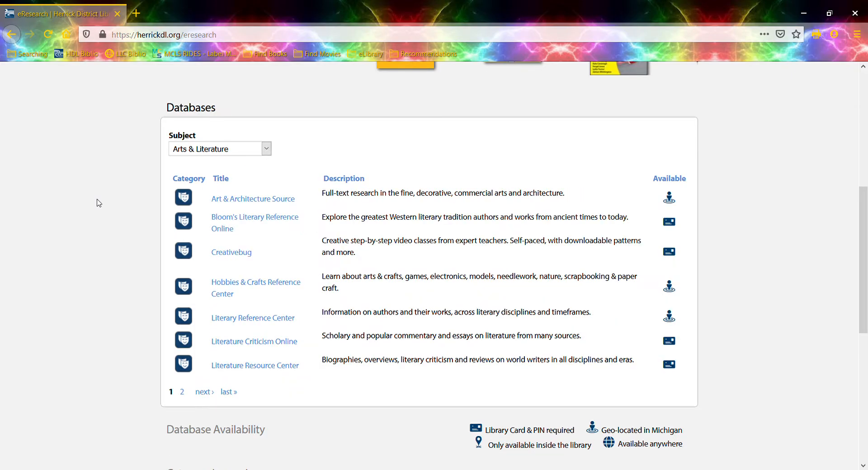
scroll("down", 3)
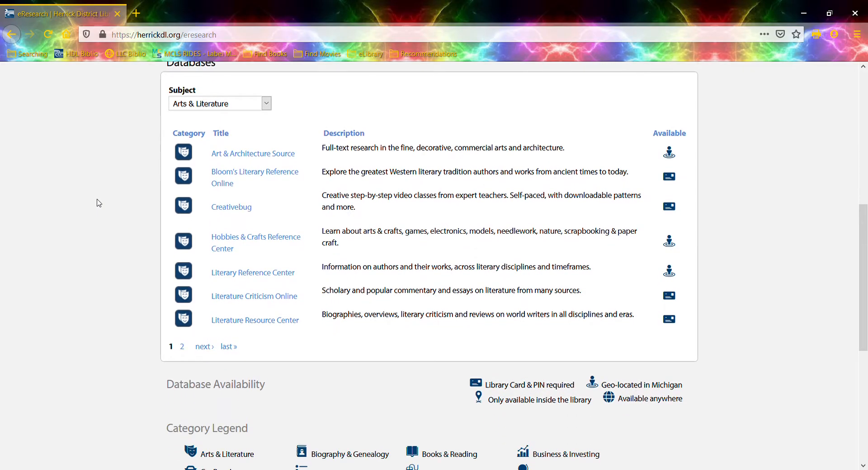
mouse_move(137, 201)
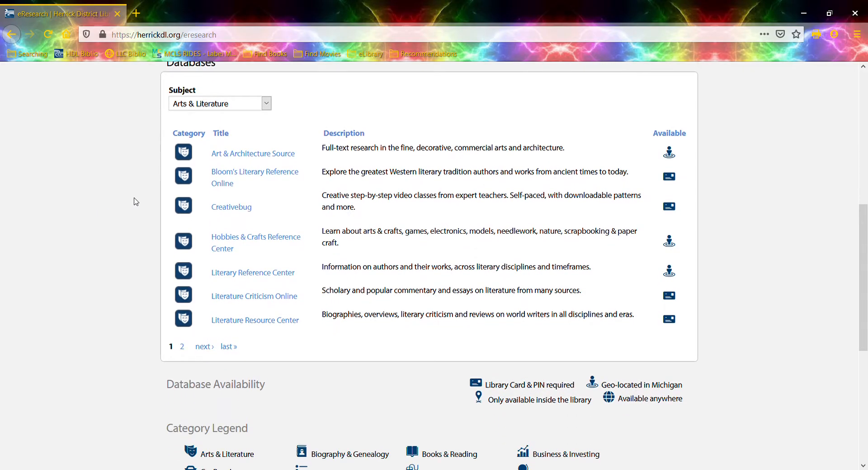
mouse_move(232, 178)
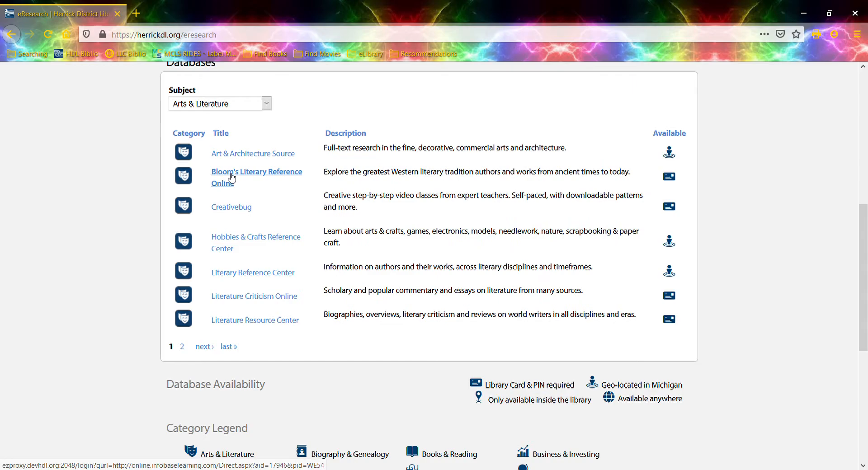
Launch Bloom's Literature and search it for "the color purple".
left_click(255, 171)
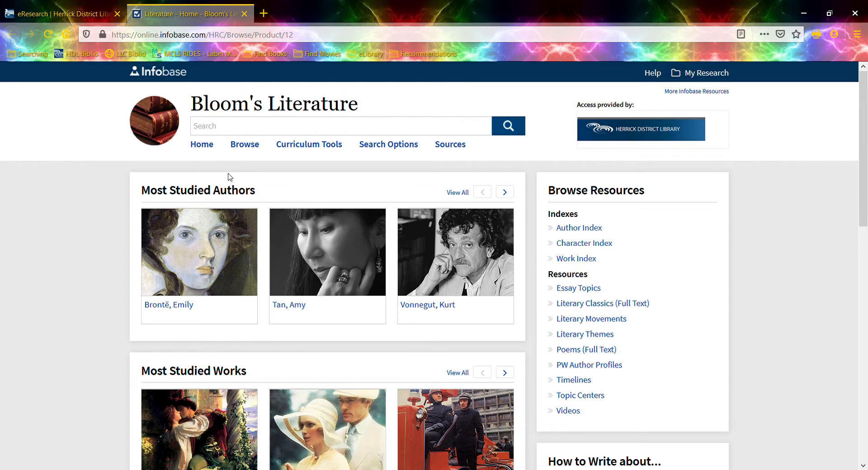
left_click(341, 126)
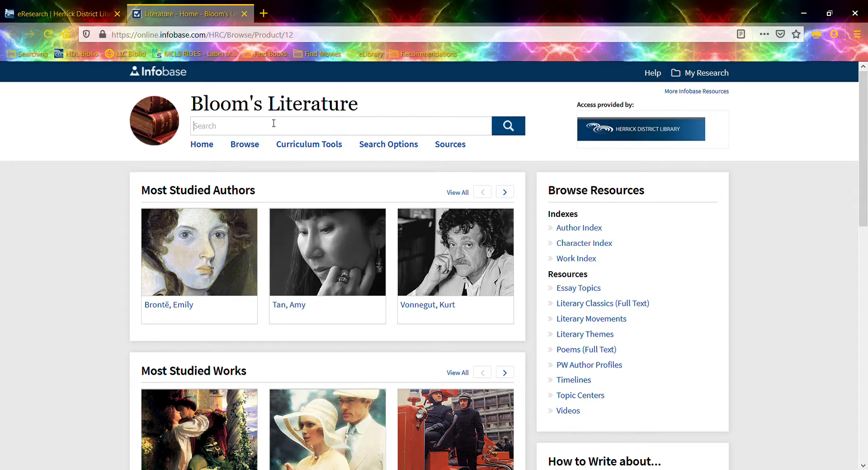
type("the color purple")
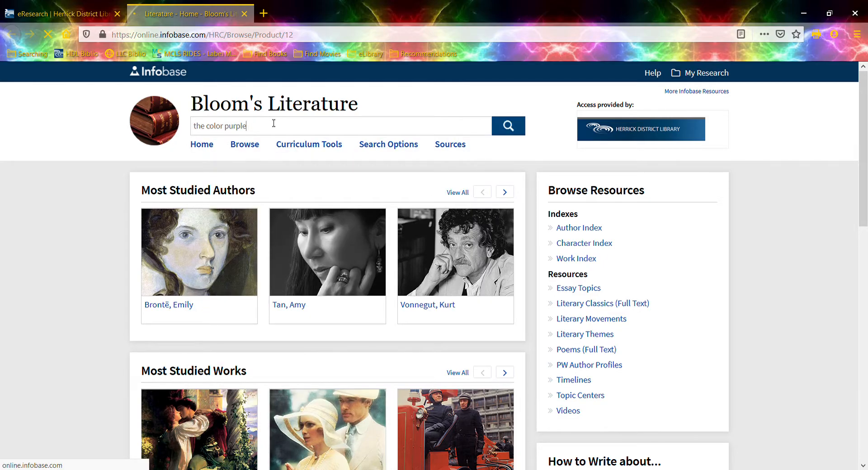
left_click(507, 126)
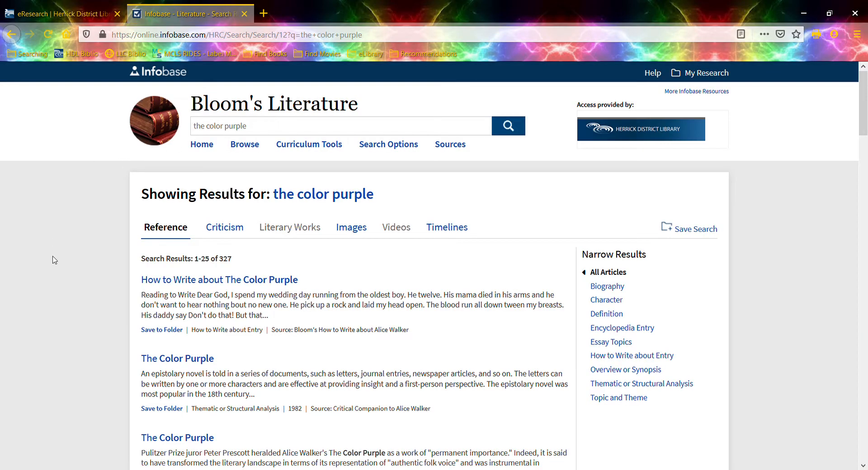
scroll("down", 3)
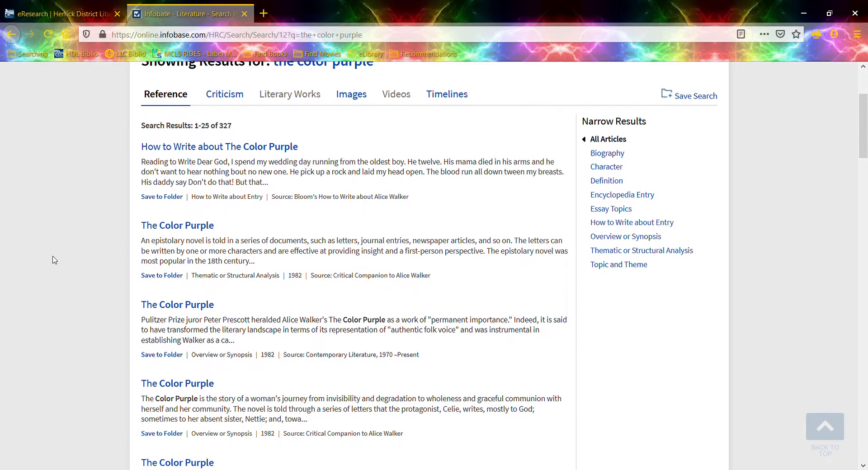
scroll("down", 3)
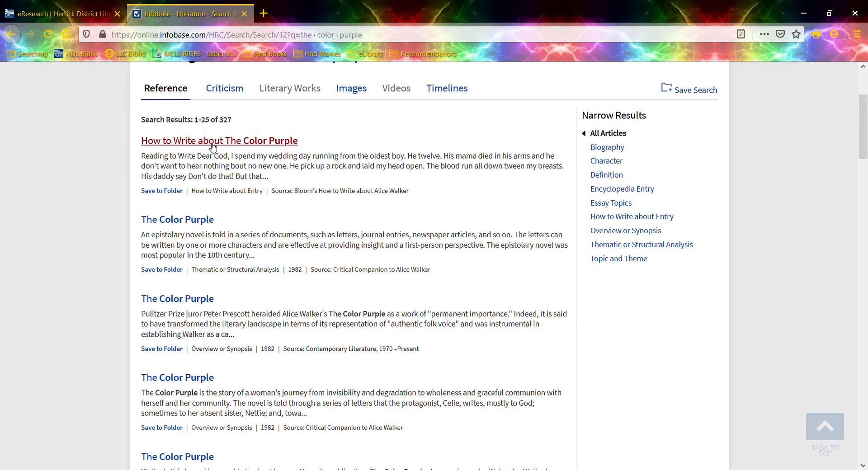
mouse_move(80, 248)
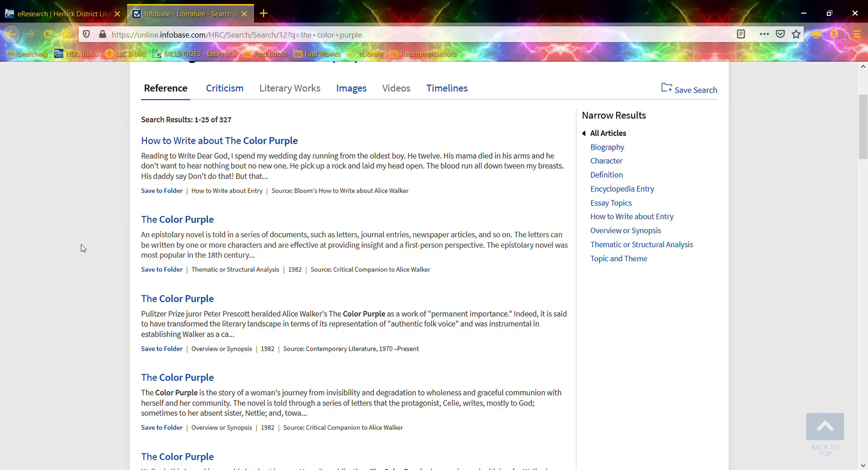
scroll("down", 3)
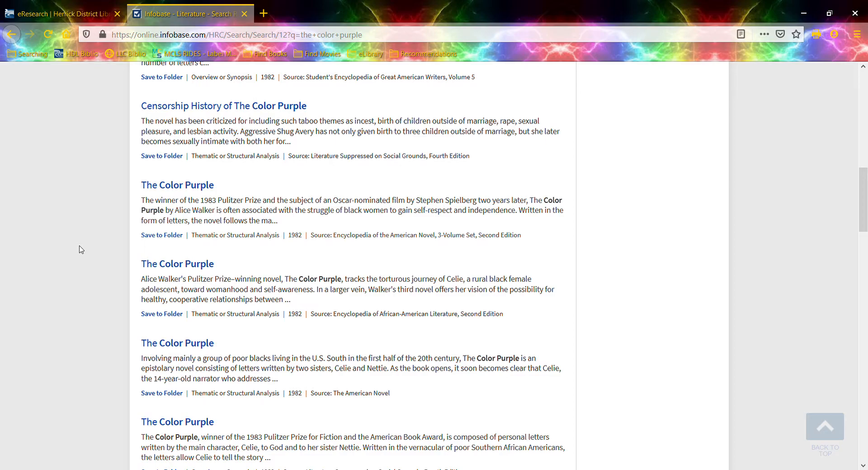
scroll("down", 3)
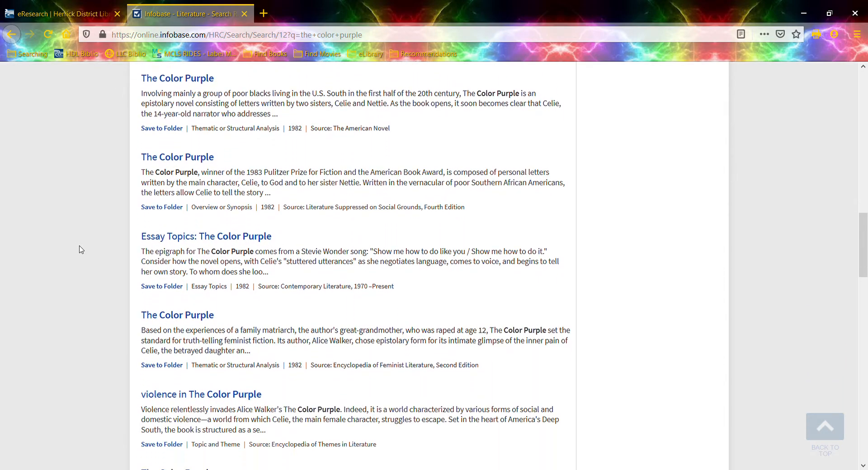
scroll("down", 3)
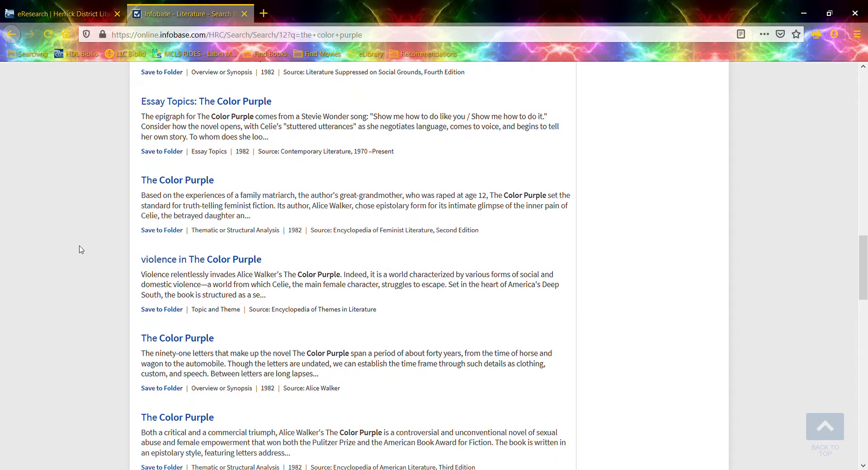
scroll("down", 3)
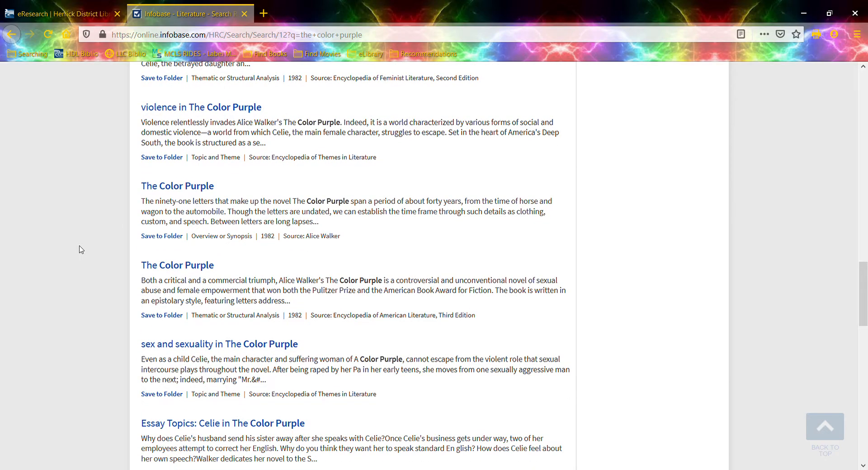
scroll("down", 3)
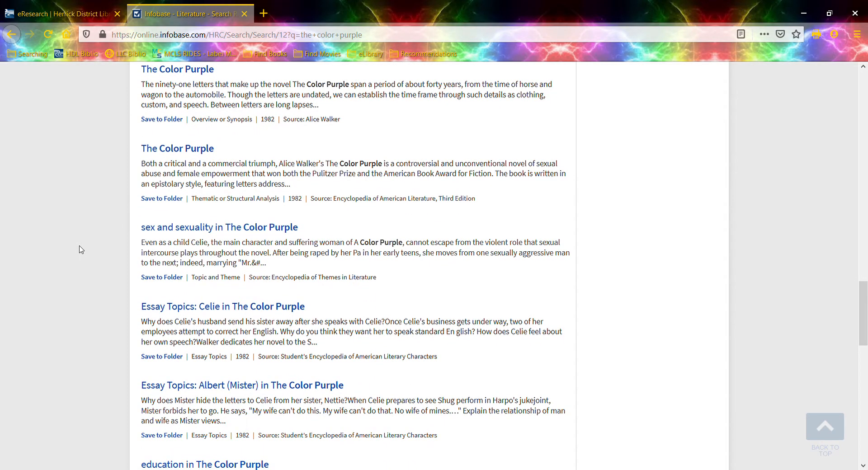
scroll("down", 3)
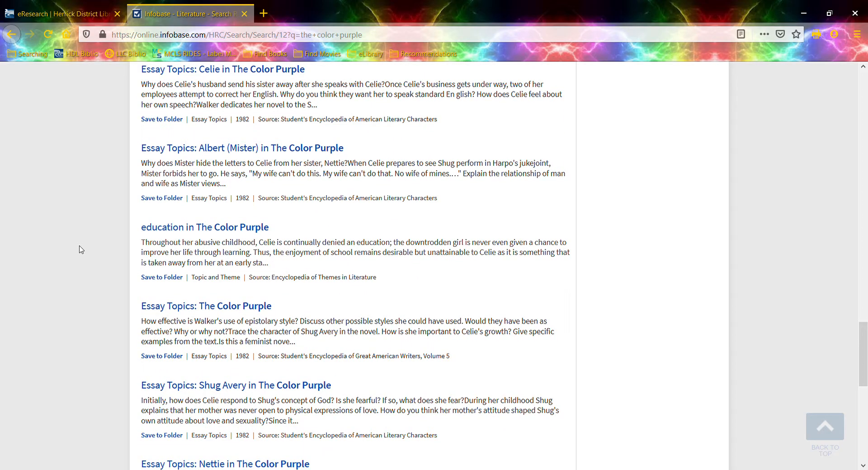
scroll("down", 3)
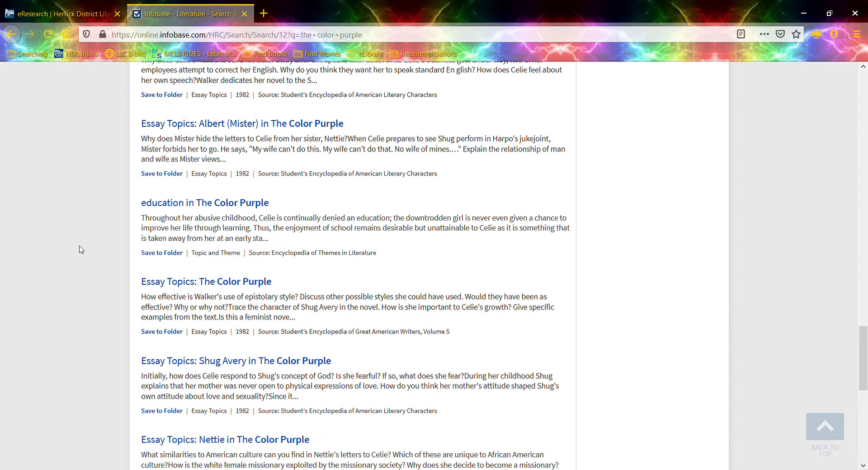
scroll("down", 3)
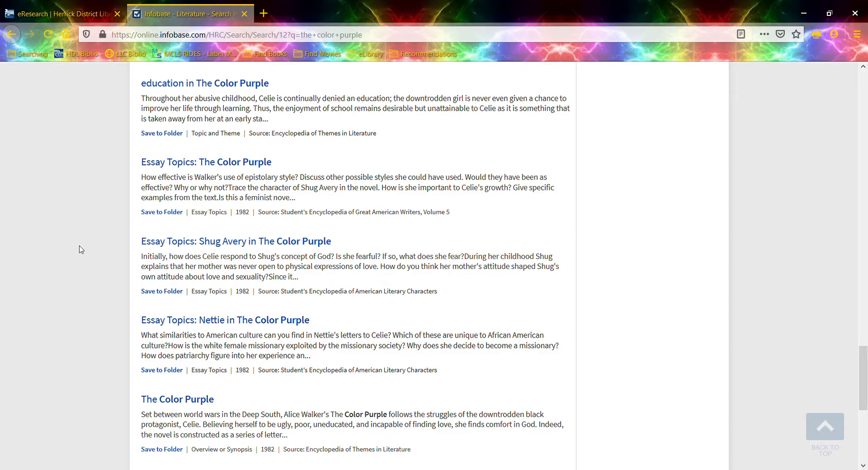
scroll("down", 3)
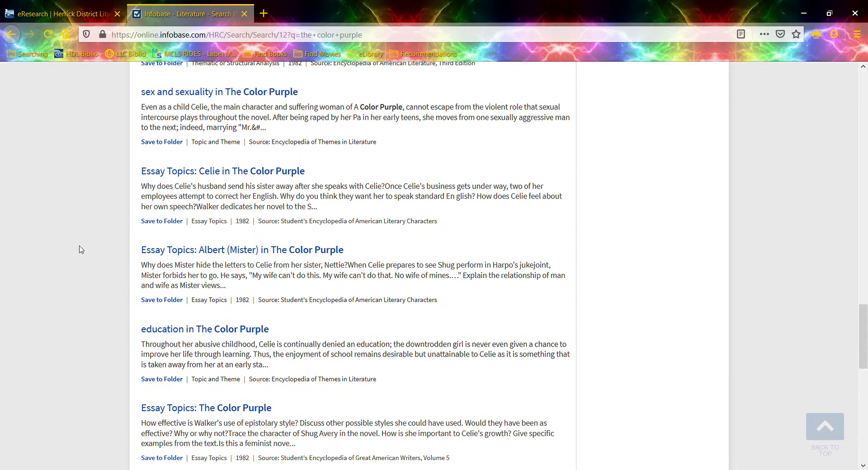
scroll("down", 3)
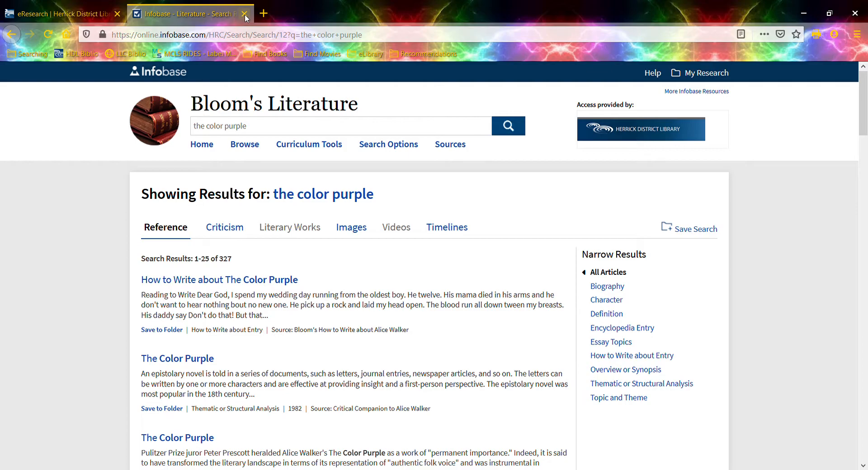
Close Bloom's, then reach Gale Literature Resource Center via Literature Resource Center's Literature category.
left_click(238, 14)
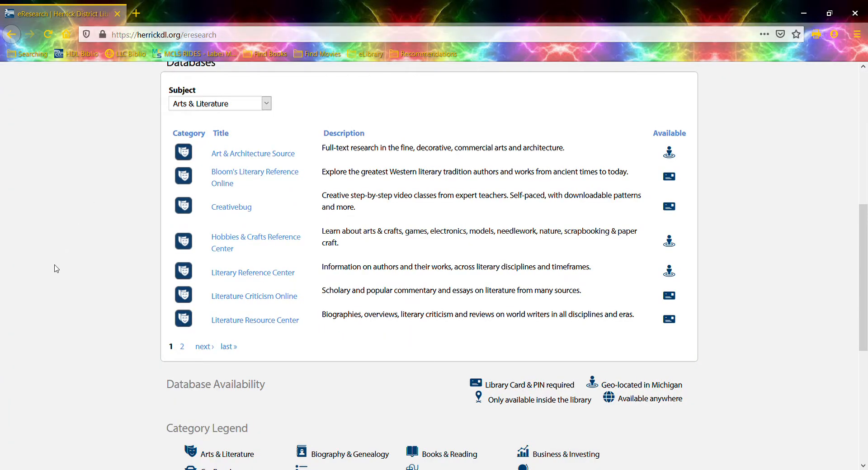
mouse_move(256, 320)
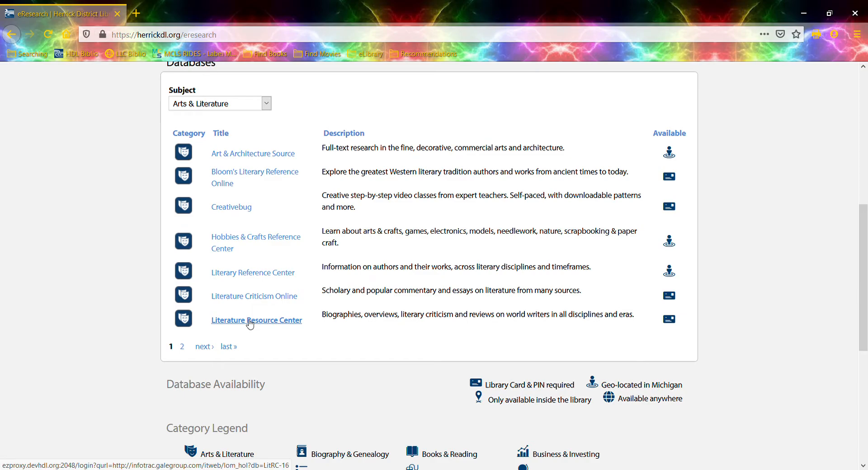
left_click(256, 320)
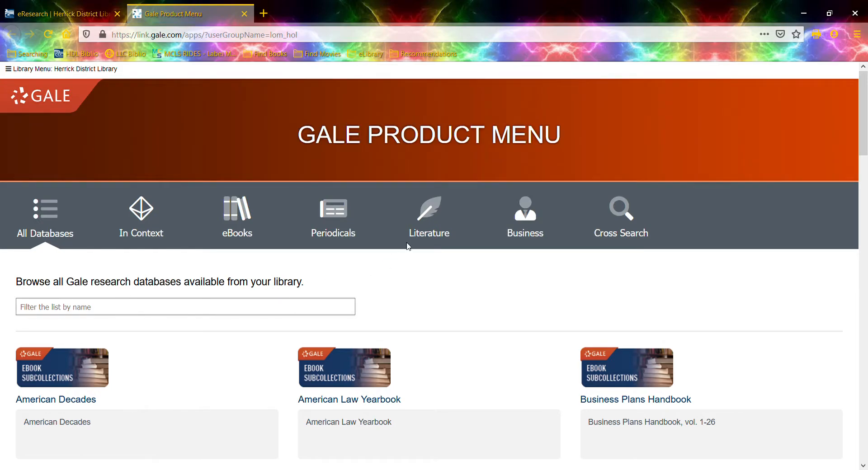
left_click(428, 216)
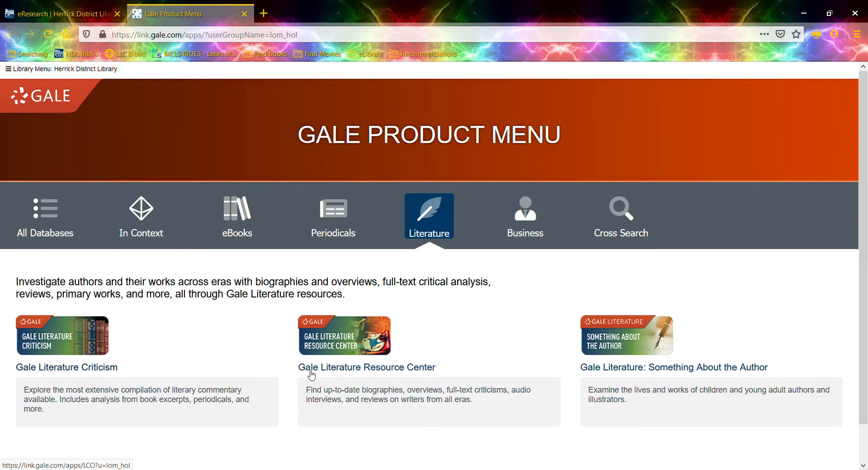
mouse_move(365, 367)
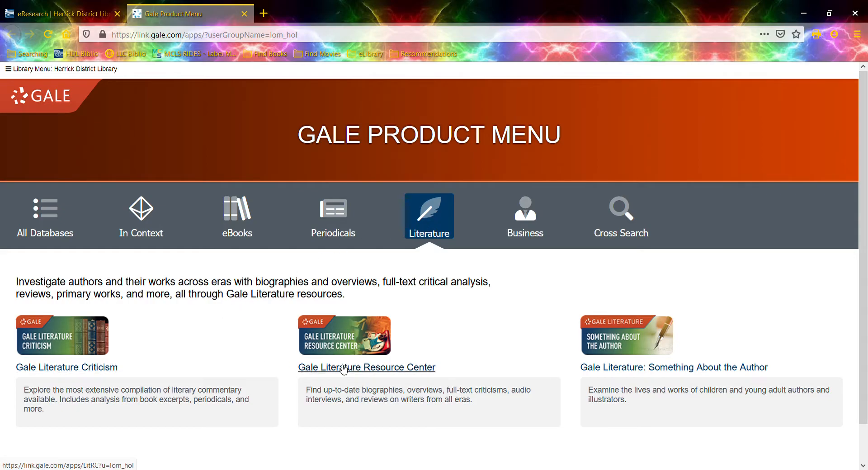
left_click(366, 367)
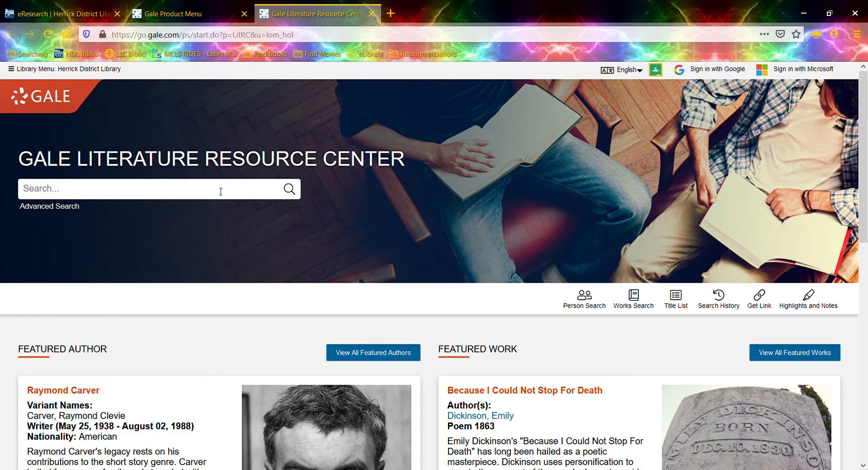
Search Gale for "the color purple" and scroll through essays like "Race and Domesticity in The Color Purple.".
type("the color purple")
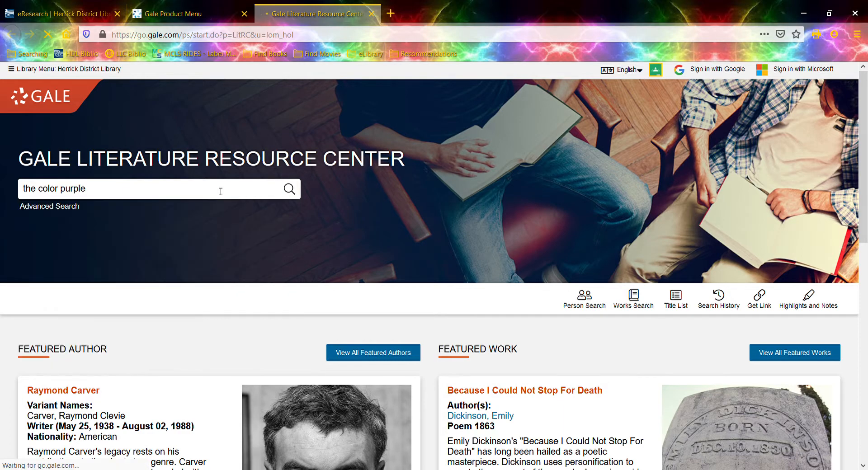
left_click(288, 189)
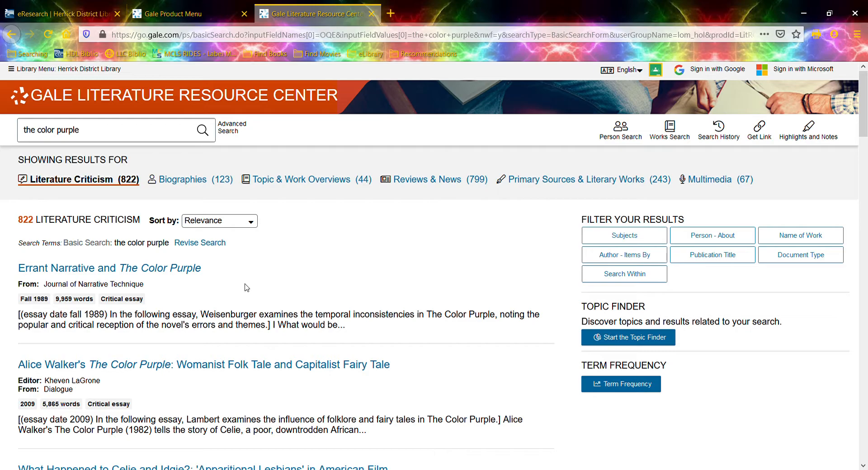
scroll("down", 3)
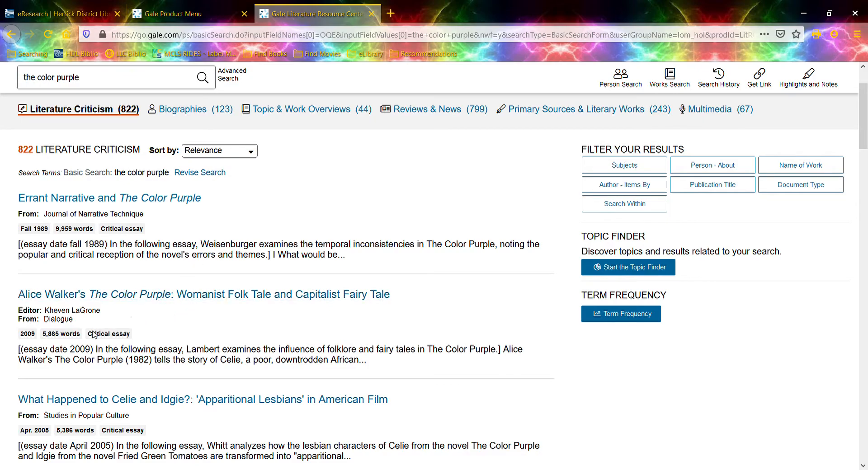
mouse_move(47, 222)
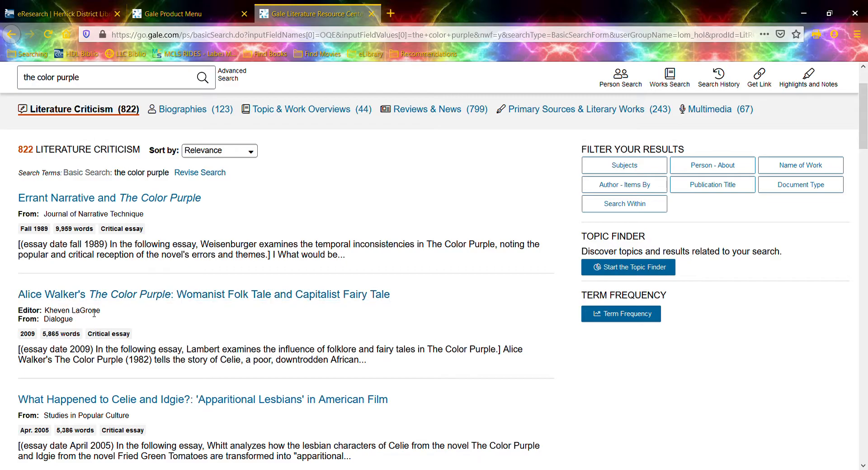
scroll("down", 3)
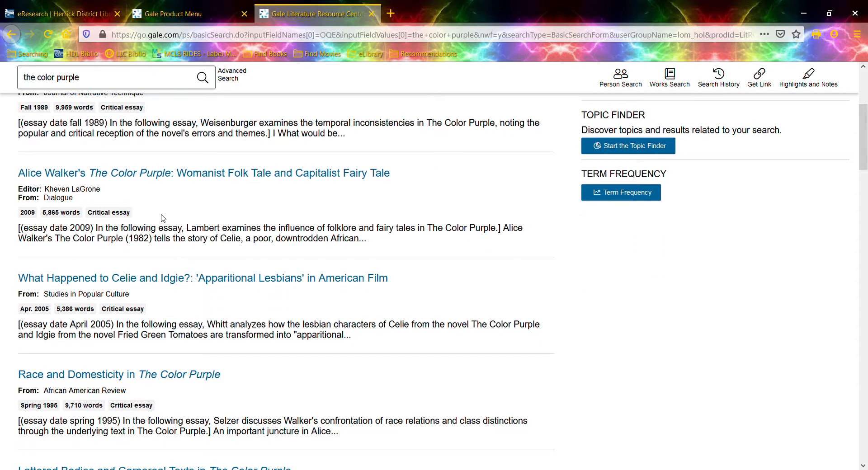
scroll("down", 3)
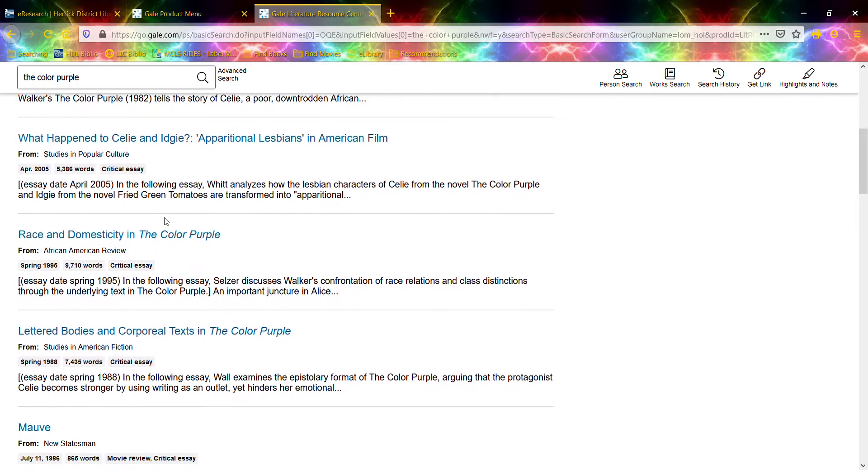
scroll("down", 3)
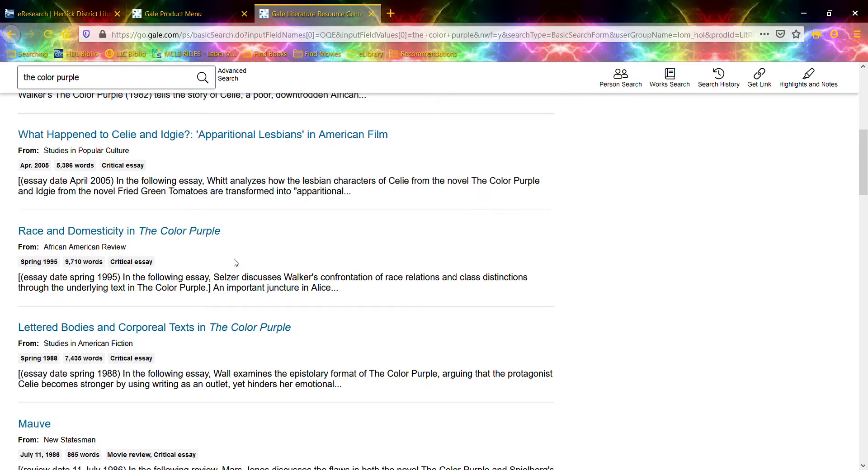
scroll("down", 3)
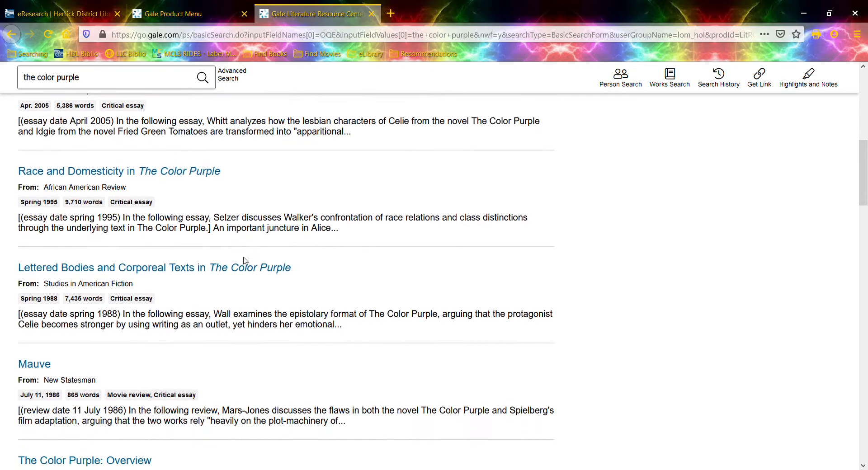
scroll("down", 3)
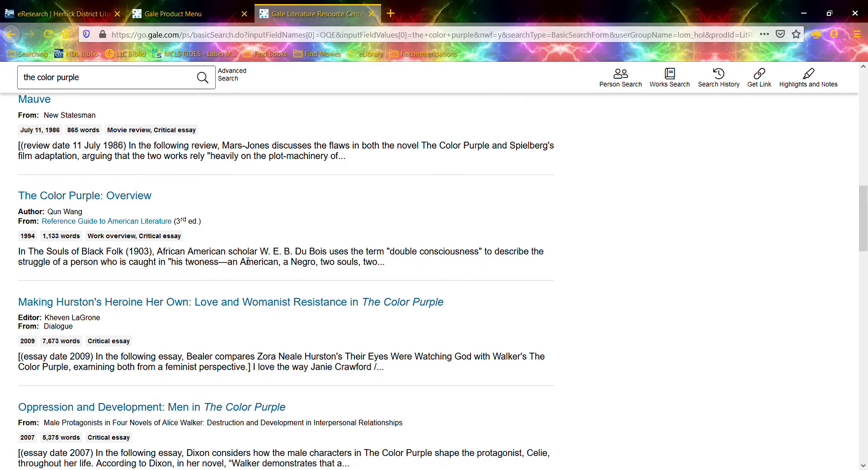
scroll("down", 3)
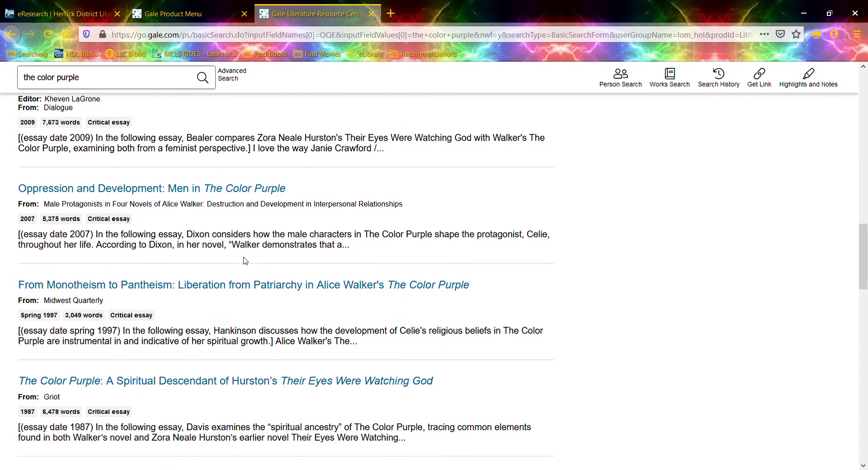
scroll("down", 3)
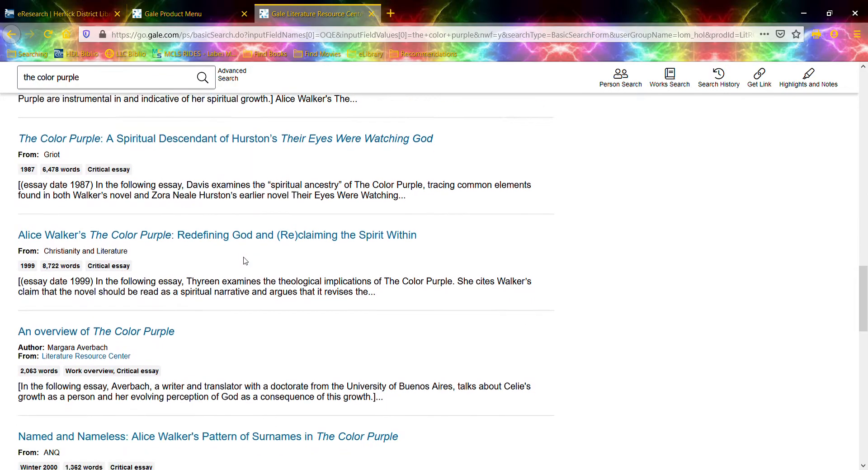
scroll("down", 3)
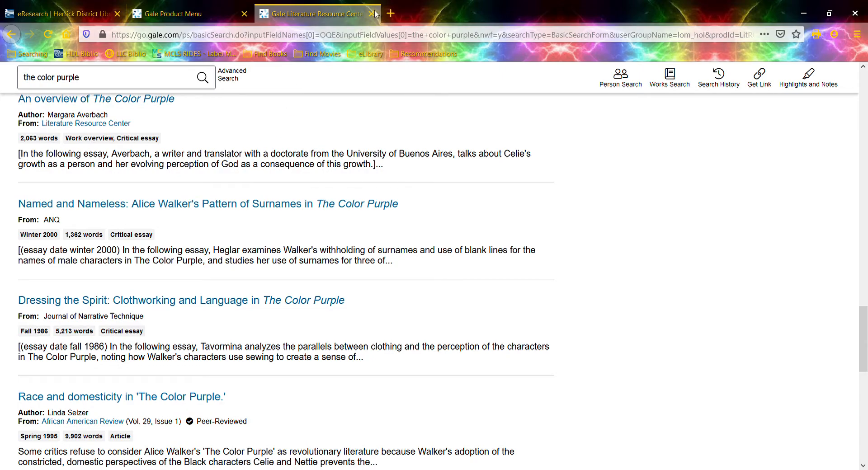
Close the Gale tabs, go to page 2 of Arts & Literature databases and launch Something About the Author.
left_click(374, 12)
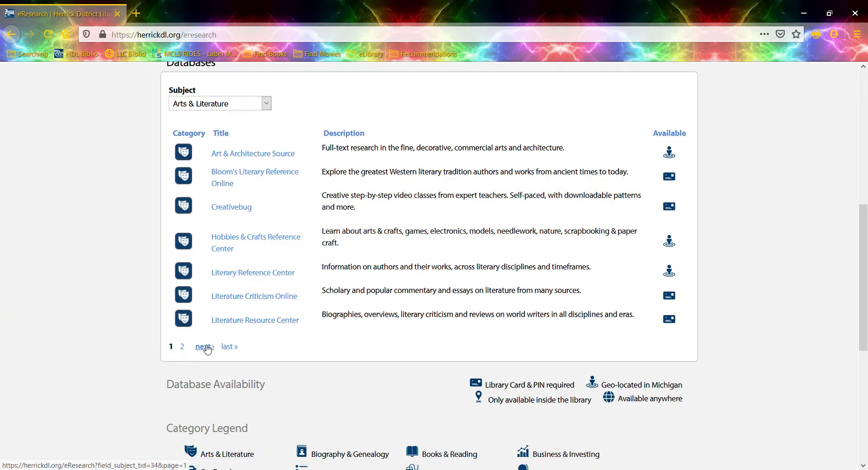
left_click(203, 348)
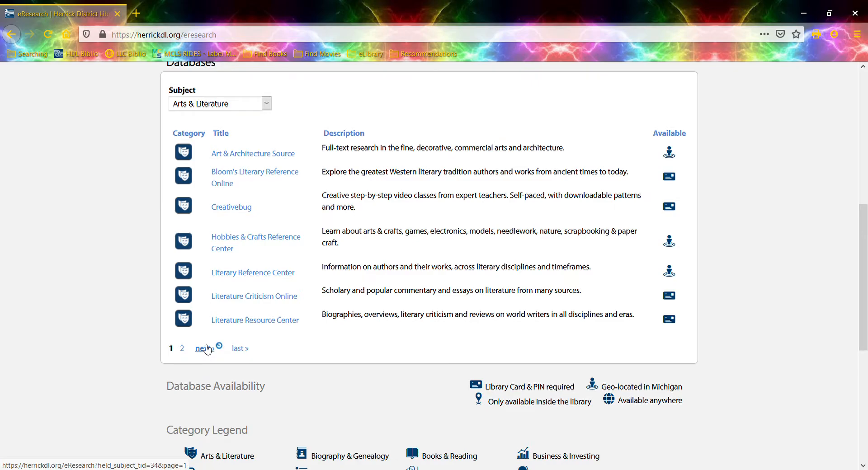
left_click(204, 348)
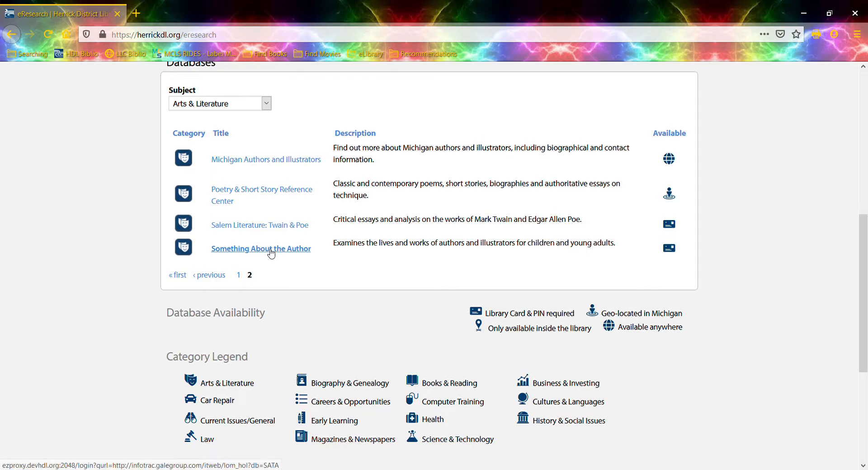
left_click(261, 247)
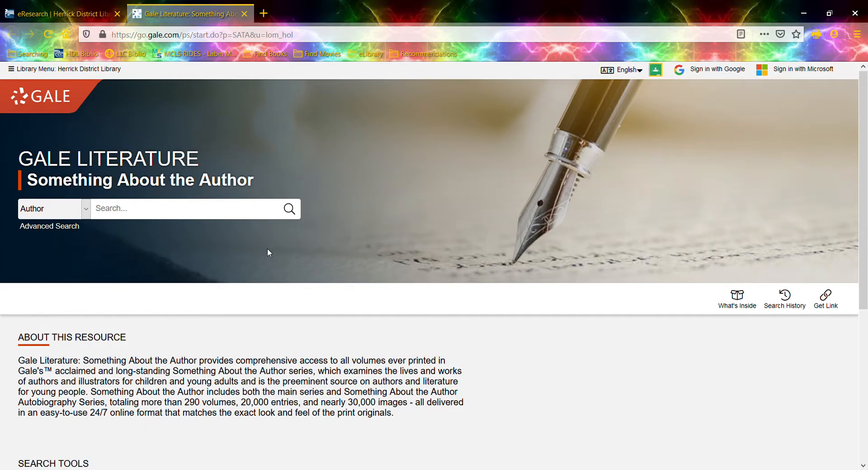
Author-search 'alice walker' and view the Alice Walker (1944-) 1983 biography entry.
type("a")
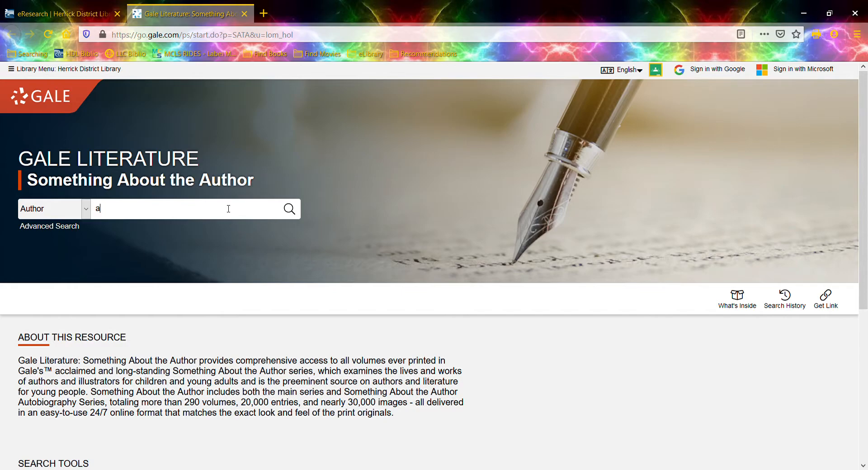
type("lice wal")
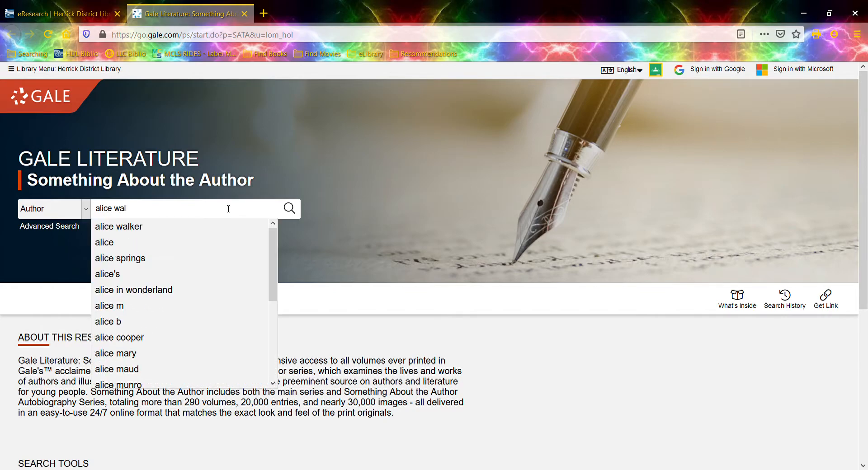
left_click(119, 227)
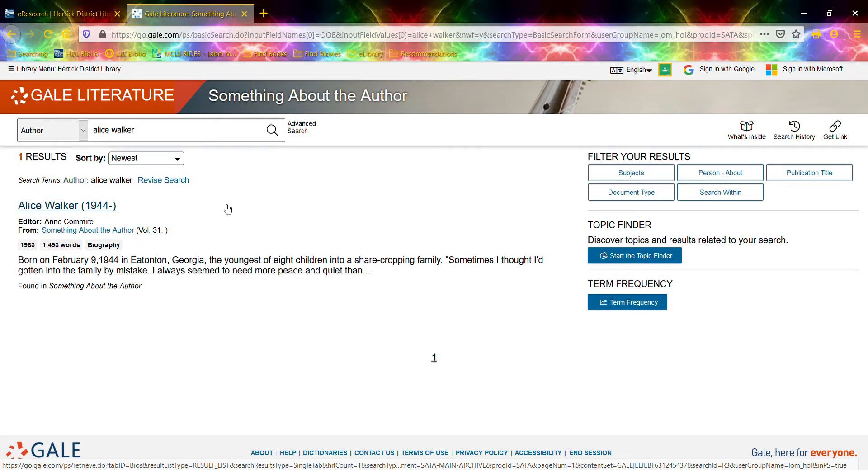
mouse_move(225, 210)
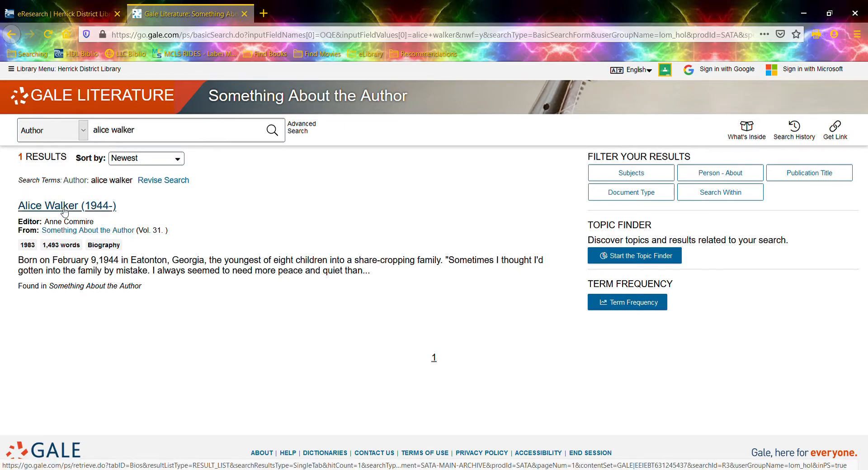
left_click(66, 205)
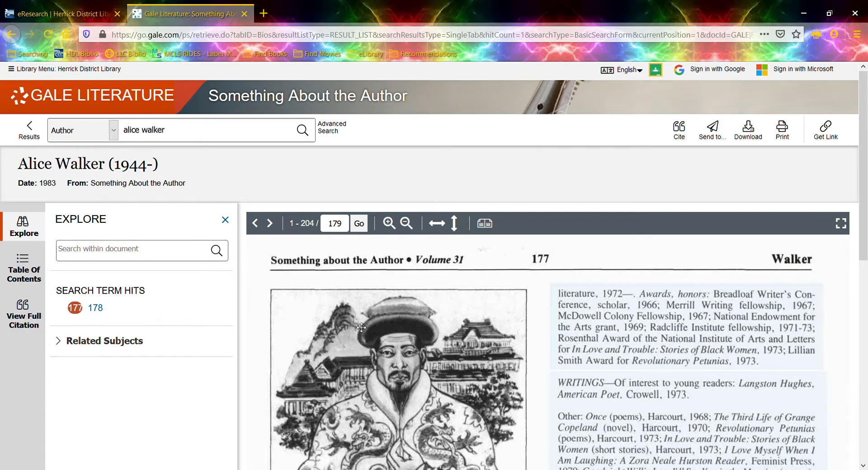
Read through Alice Walker's biography in the document viewer, continuing to the next page.
scroll("down", 3)
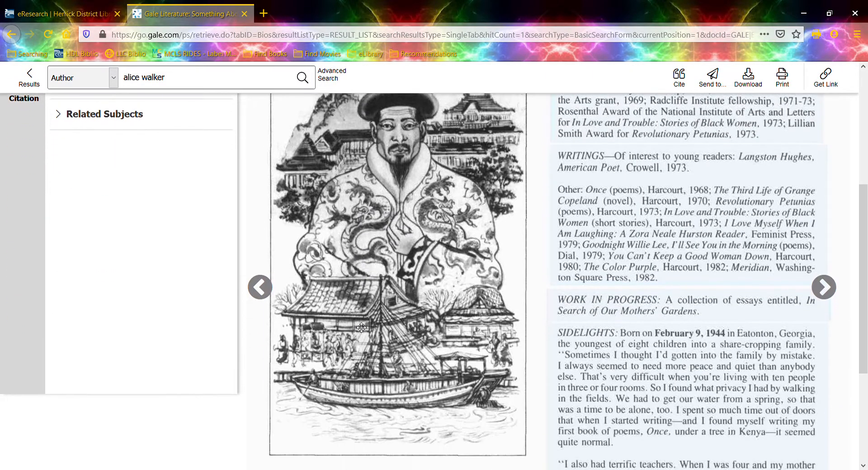
scroll("down", 3)
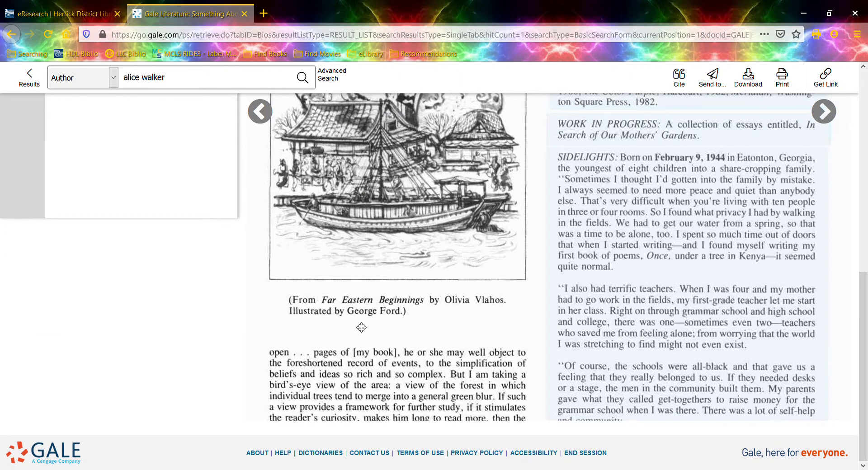
left_click(23, 105)
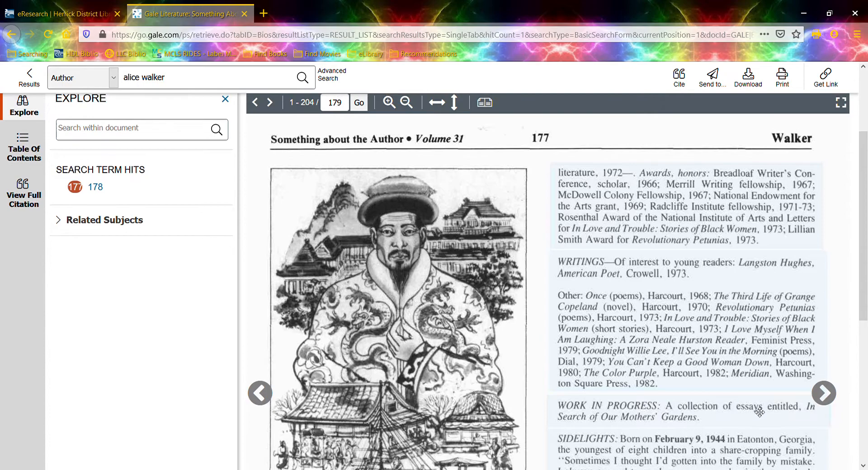
left_click(823, 393)
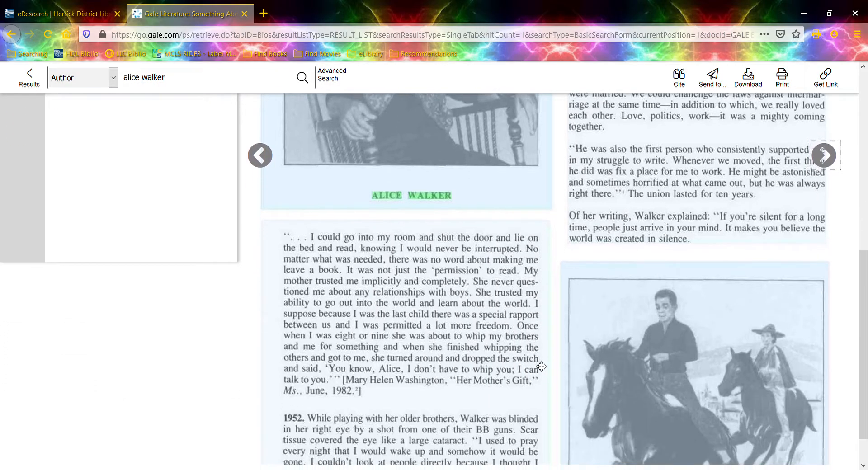
scroll("down", 3)
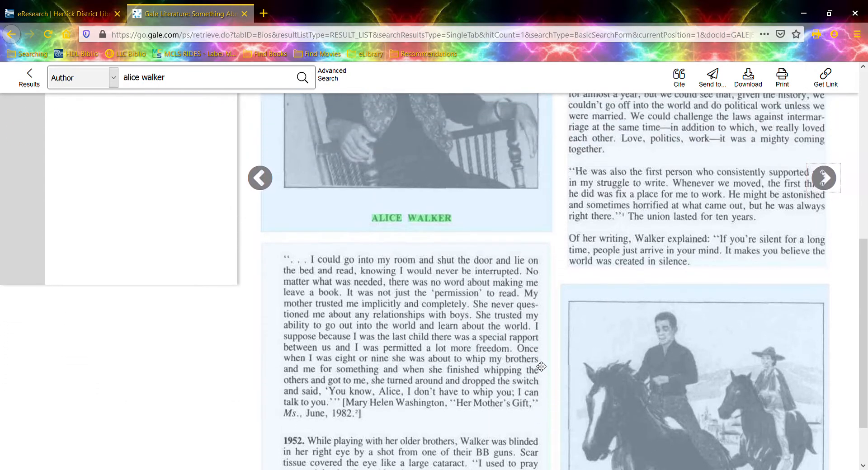
Close the Something About the Author tab, returning to the Arts & Literature databases page.
left_click(23, 138)
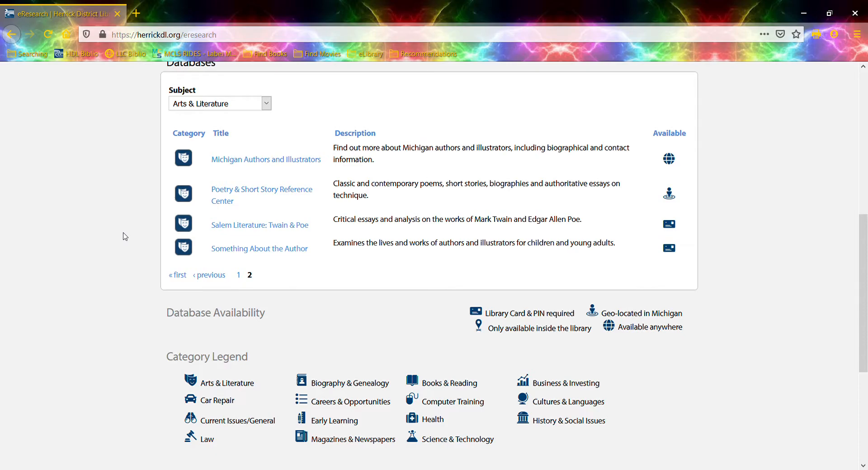
mouse_move(814, 92)
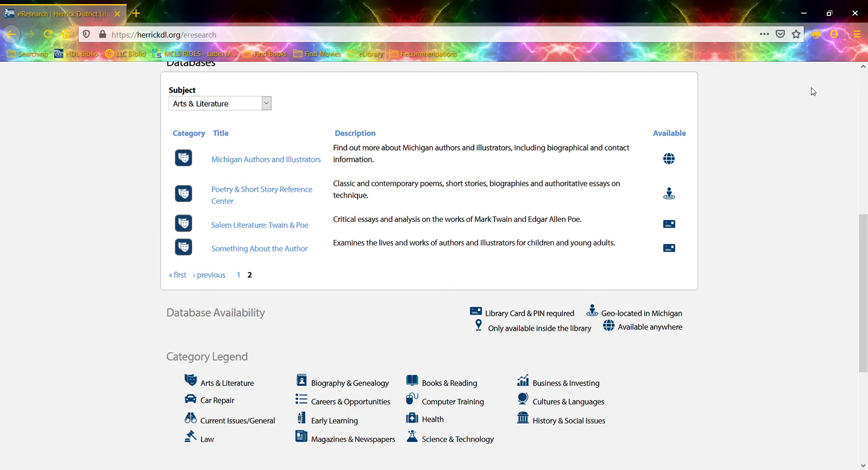